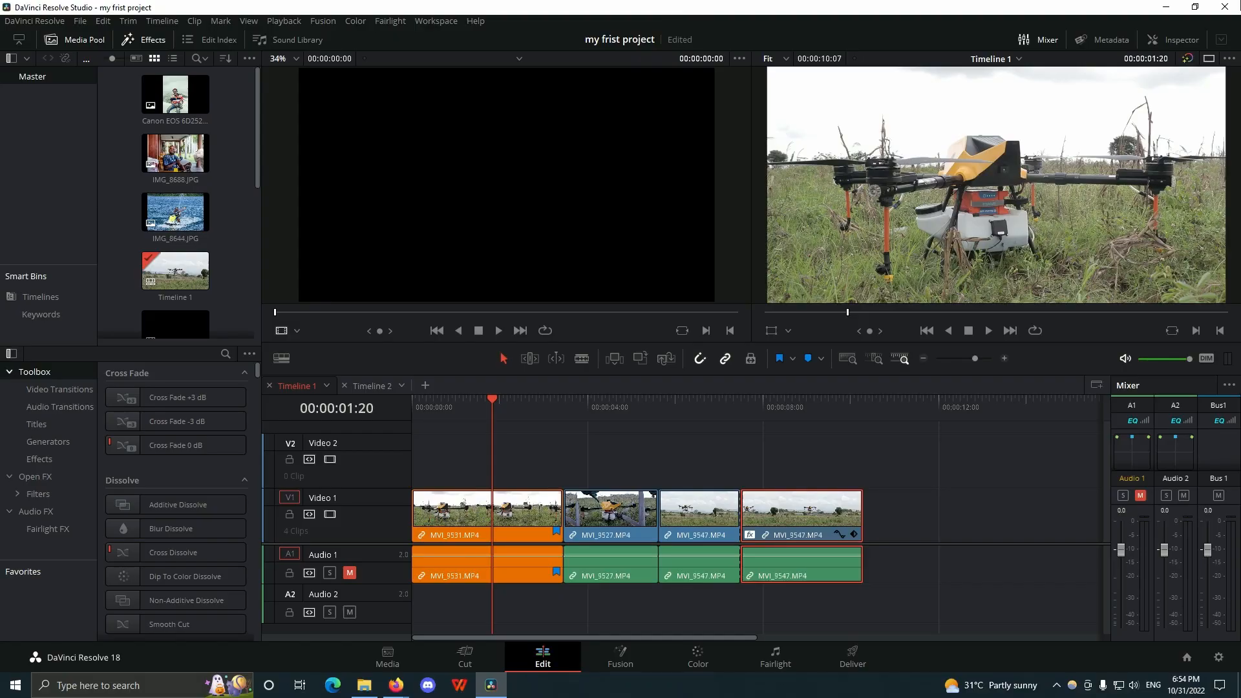
Briefly inspect MVI_9547's transform settings, then park Timeline 1 at 00:00:05:09
left_click(1181, 39)
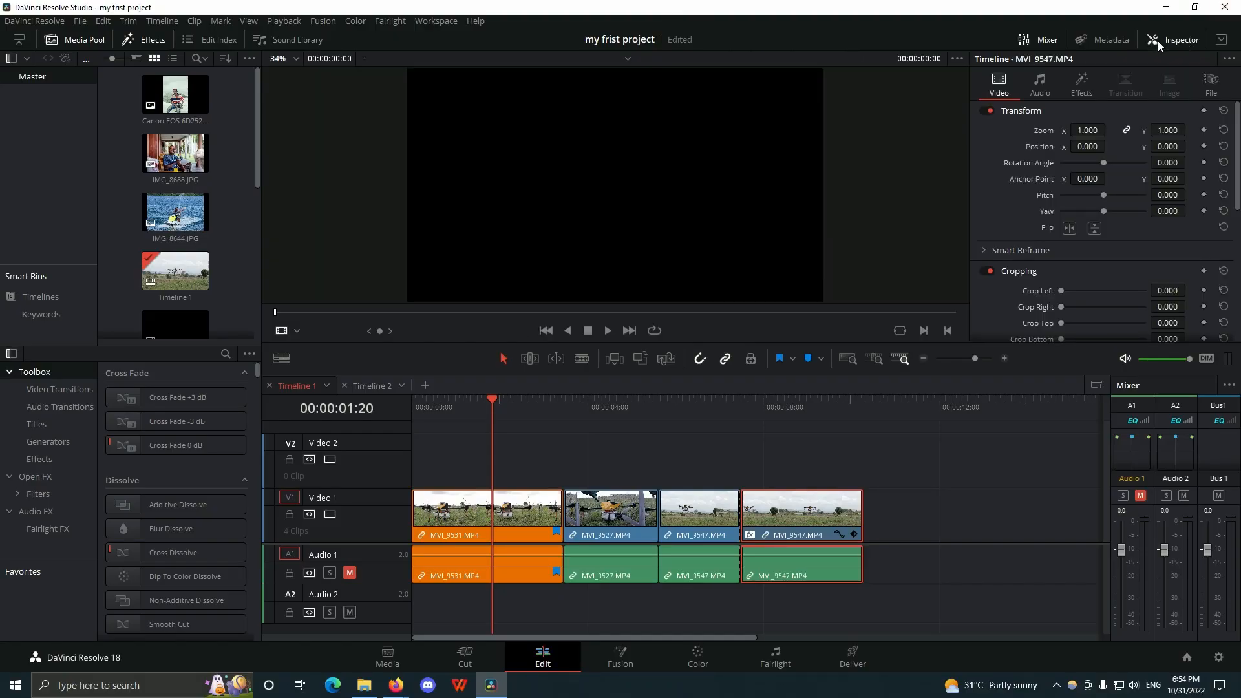
left_click(460, 398)
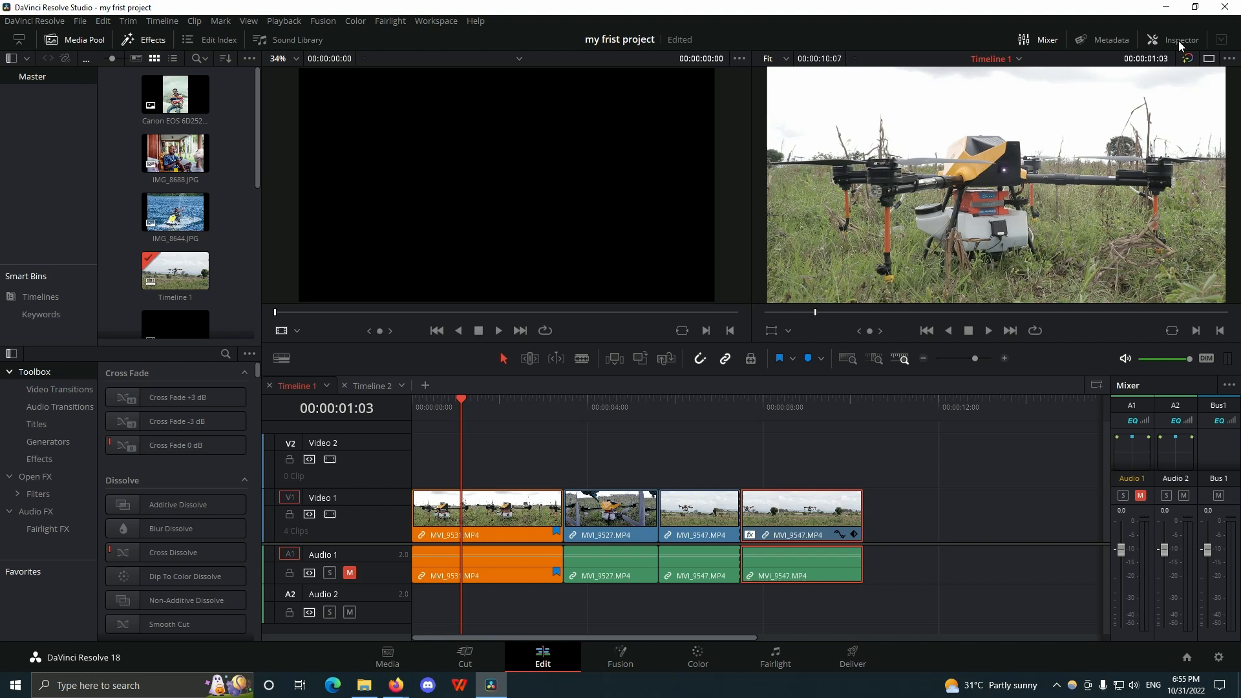
mouse_move(513, 50)
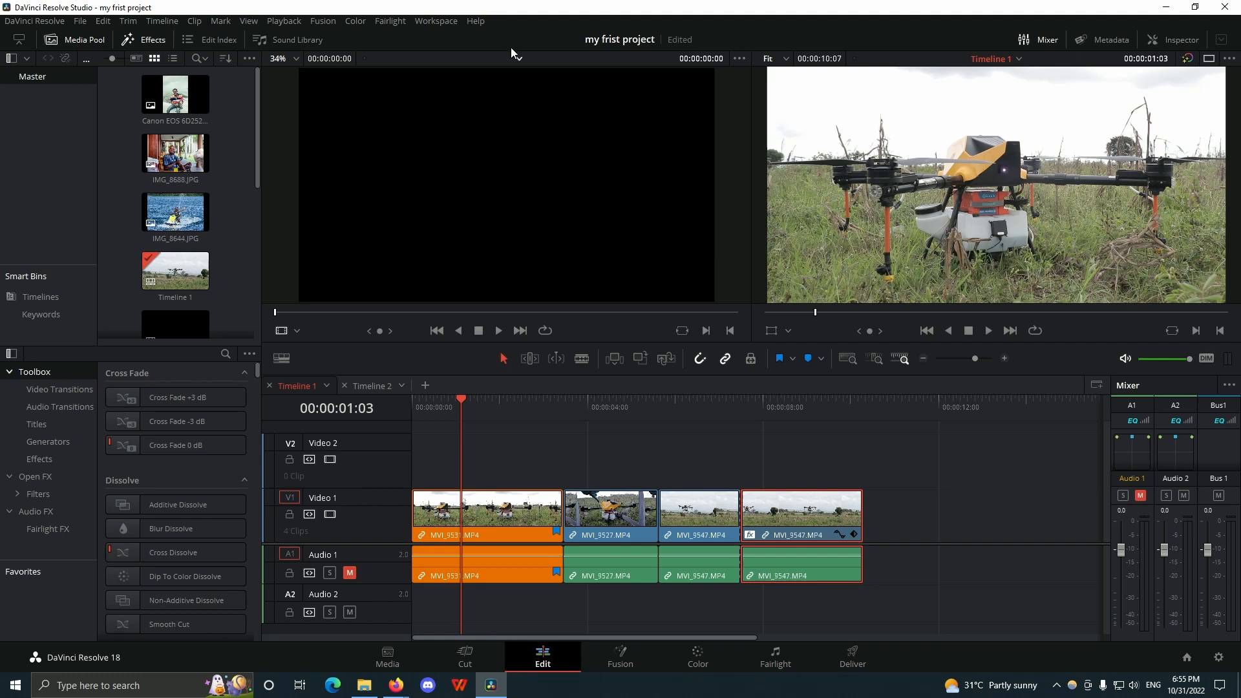
mouse_move(1055, 170)
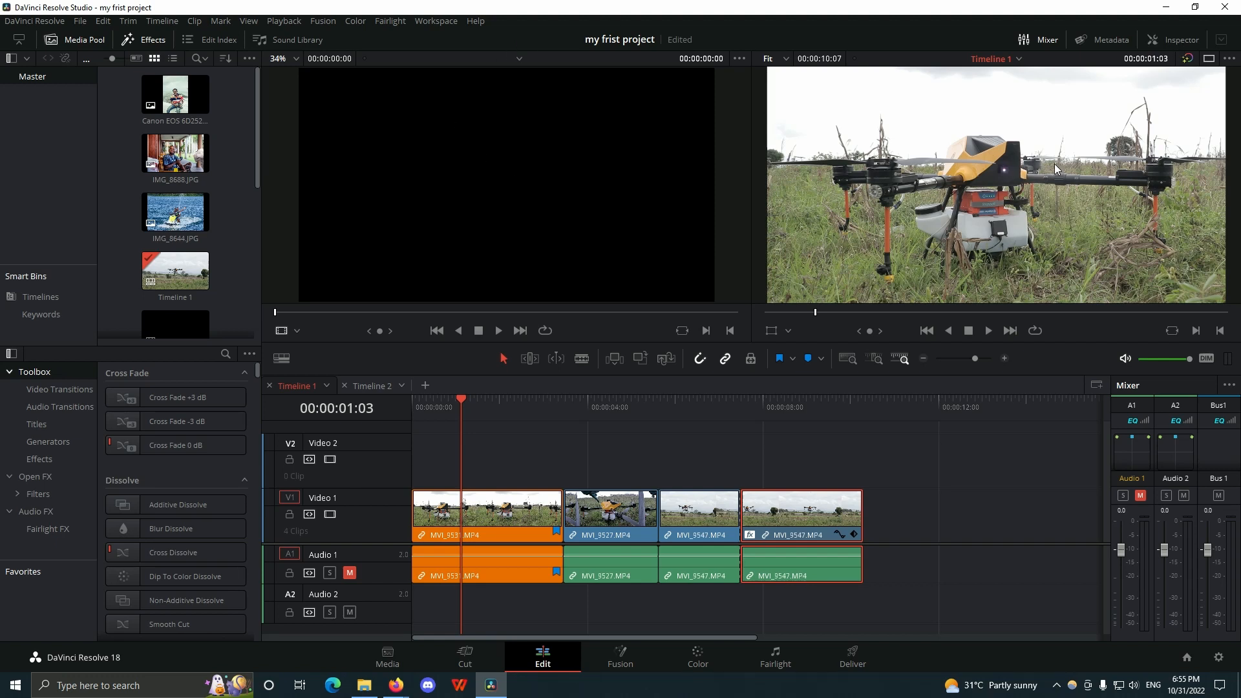
left_click(505, 407)
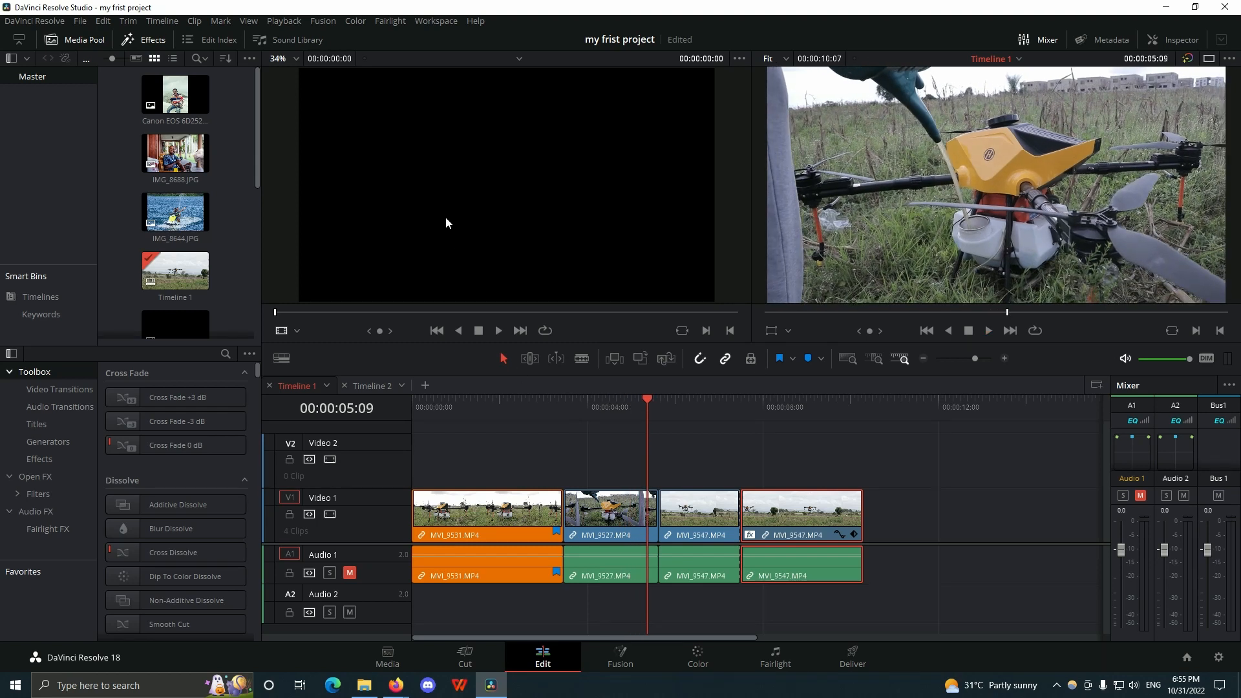
Scroll the Media Pool down to the MVI clips and select MVI_9547
scroll("down", 3)
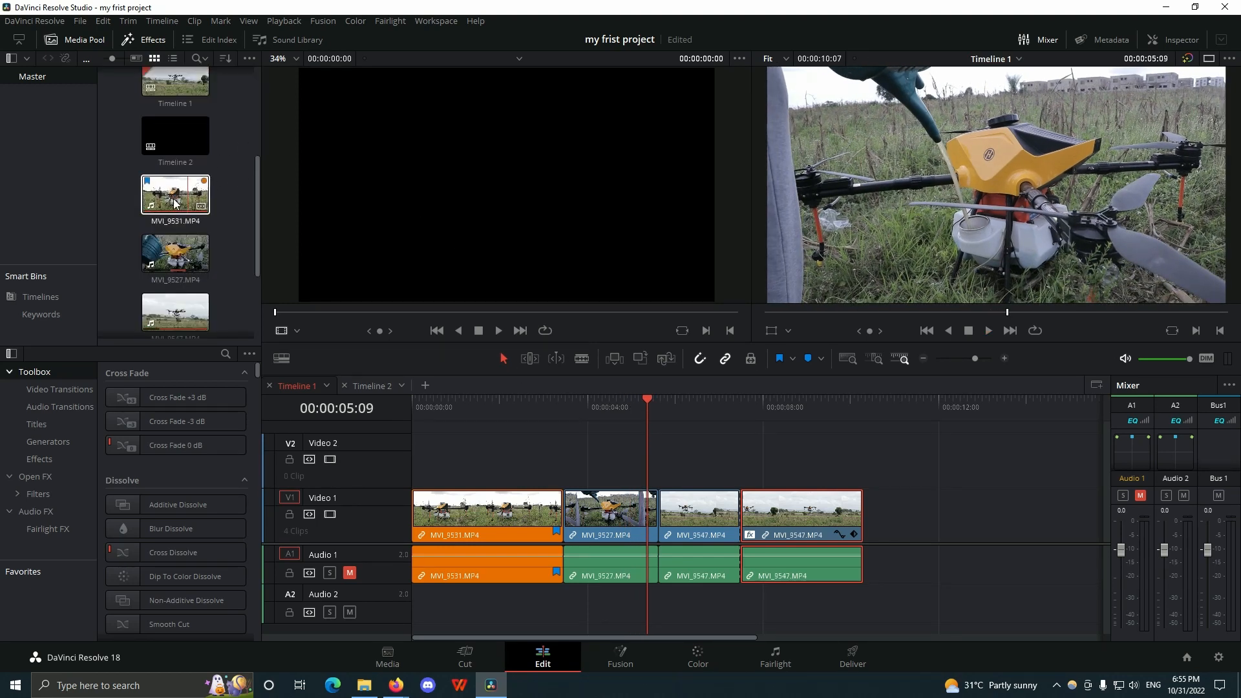
scroll("down", 3)
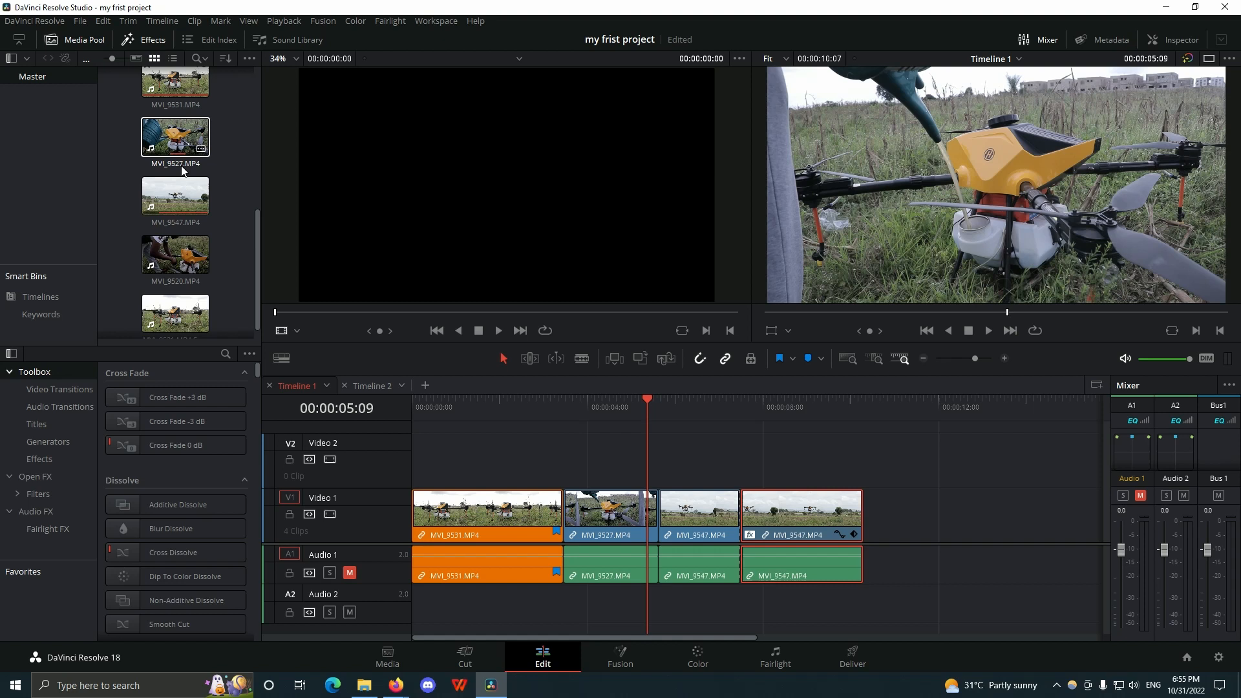
left_click(176, 195)
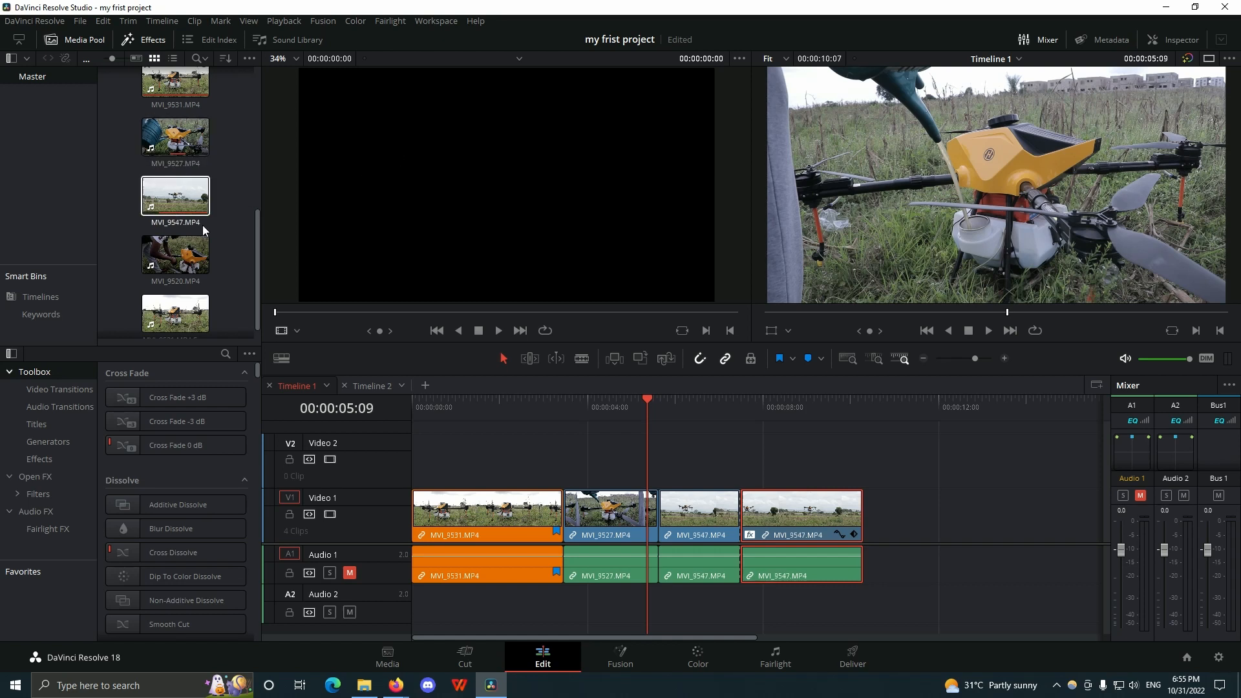
Load MVI_9547 into the Source Viewer and mark a roughly three-second In/Out range
left_click(176, 195)
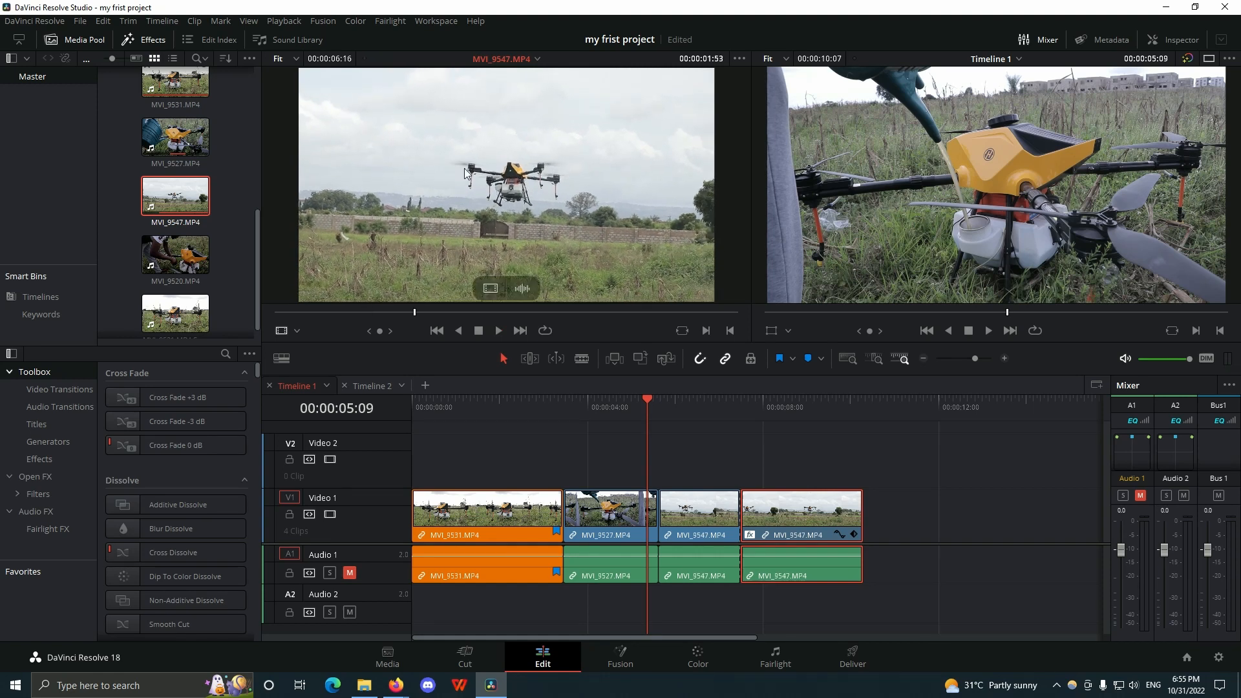
left_click(499, 331)
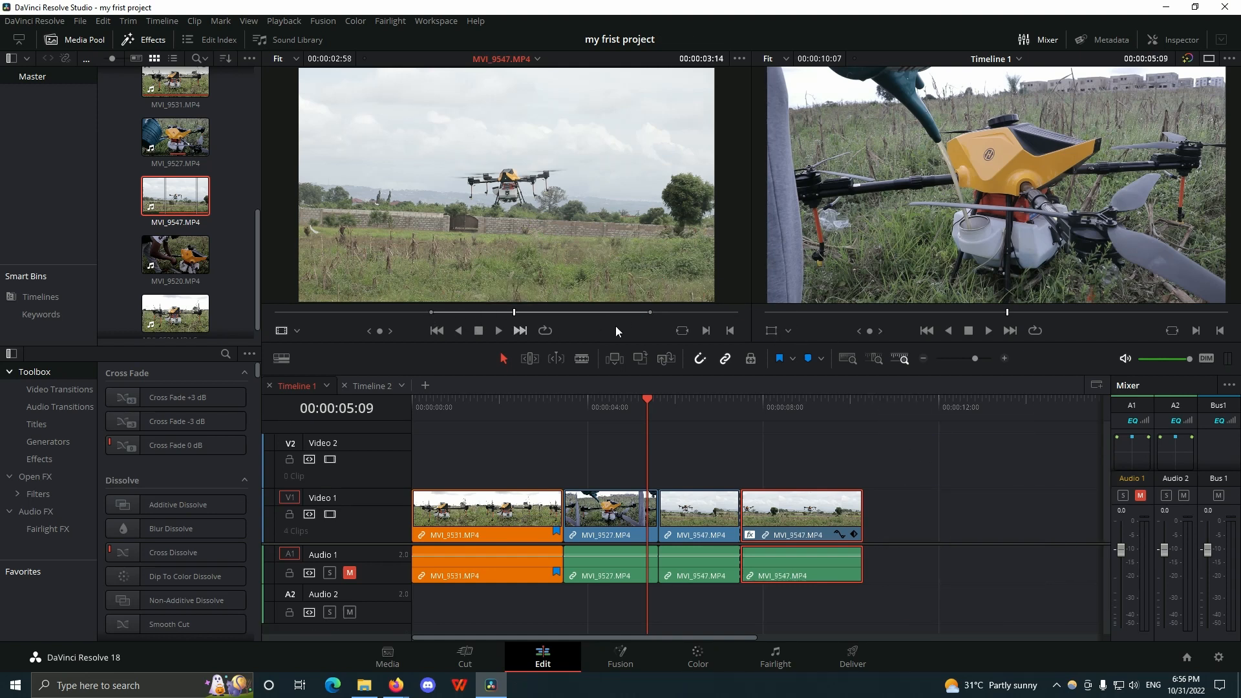
mouse_move(472, 279)
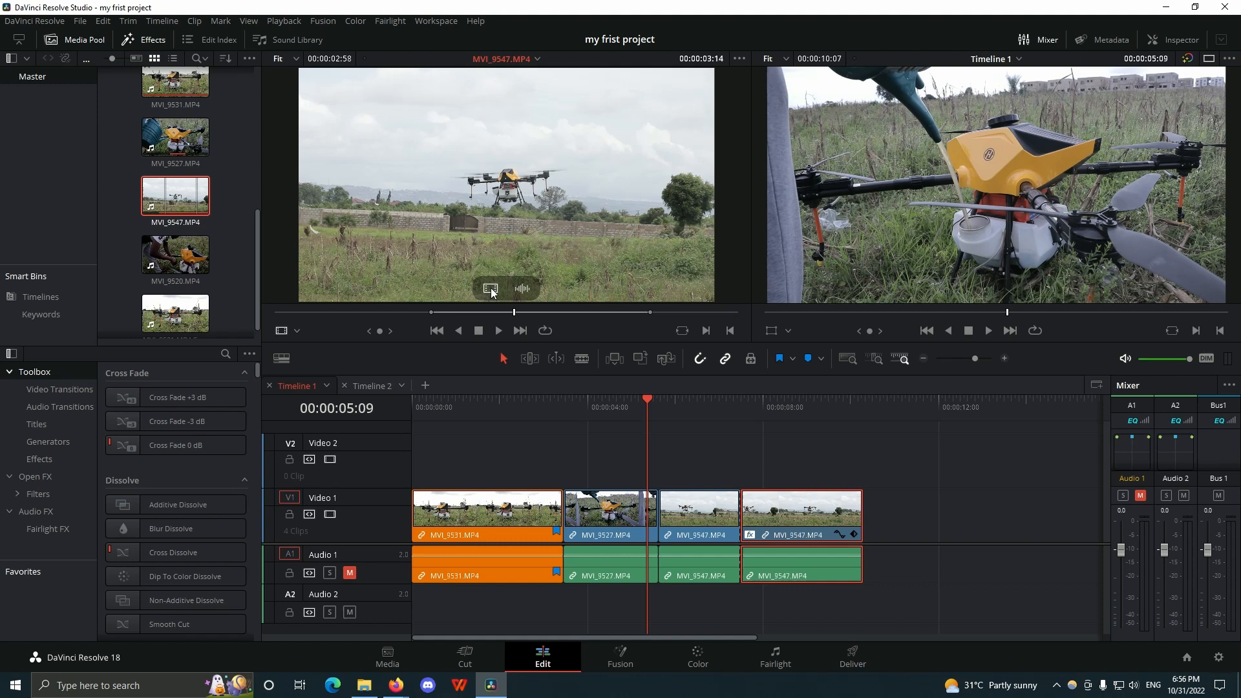
Drop MVI_9547 video-only at the end of V1, then load MVI_9520 in the single viewer
left_click_drag(175, 198, 962, 514)
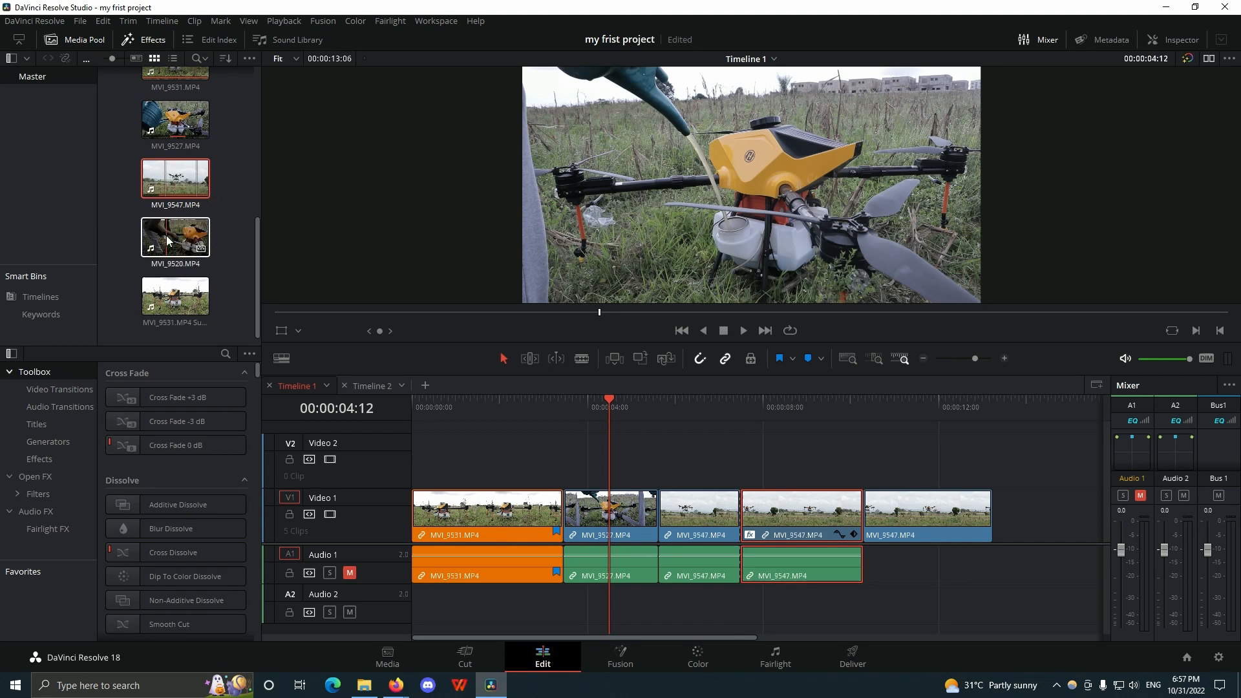
left_click(176, 238)
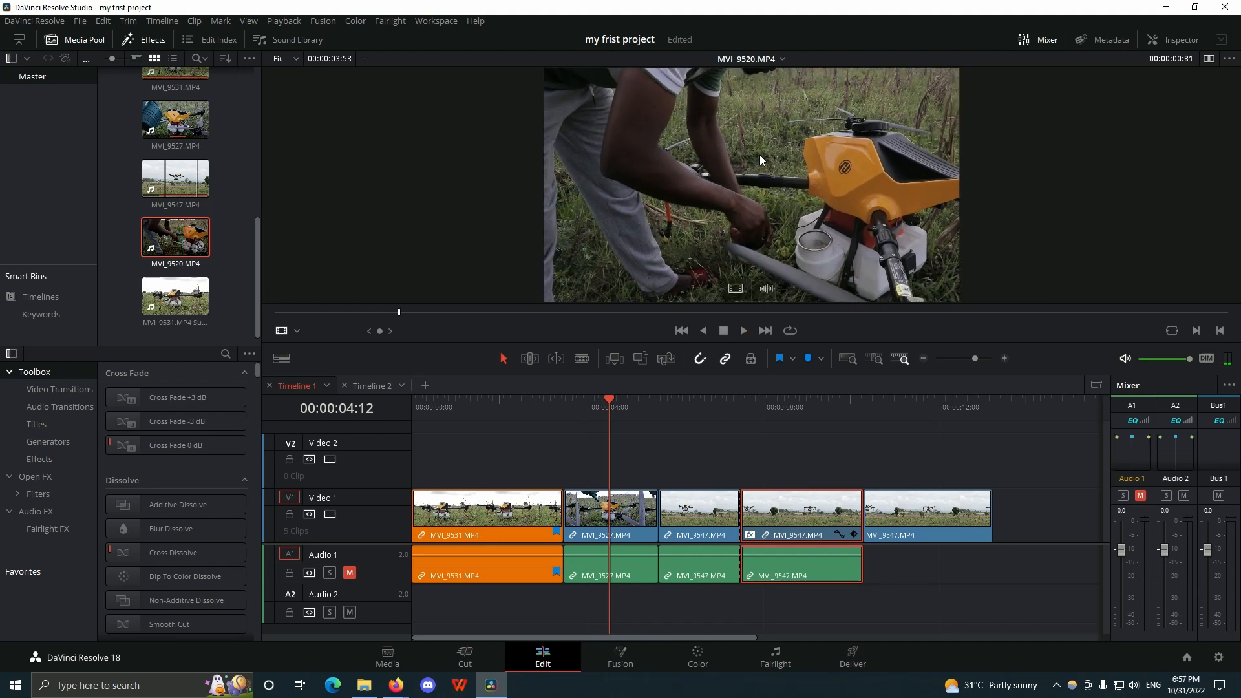
mouse_move(794, 137)
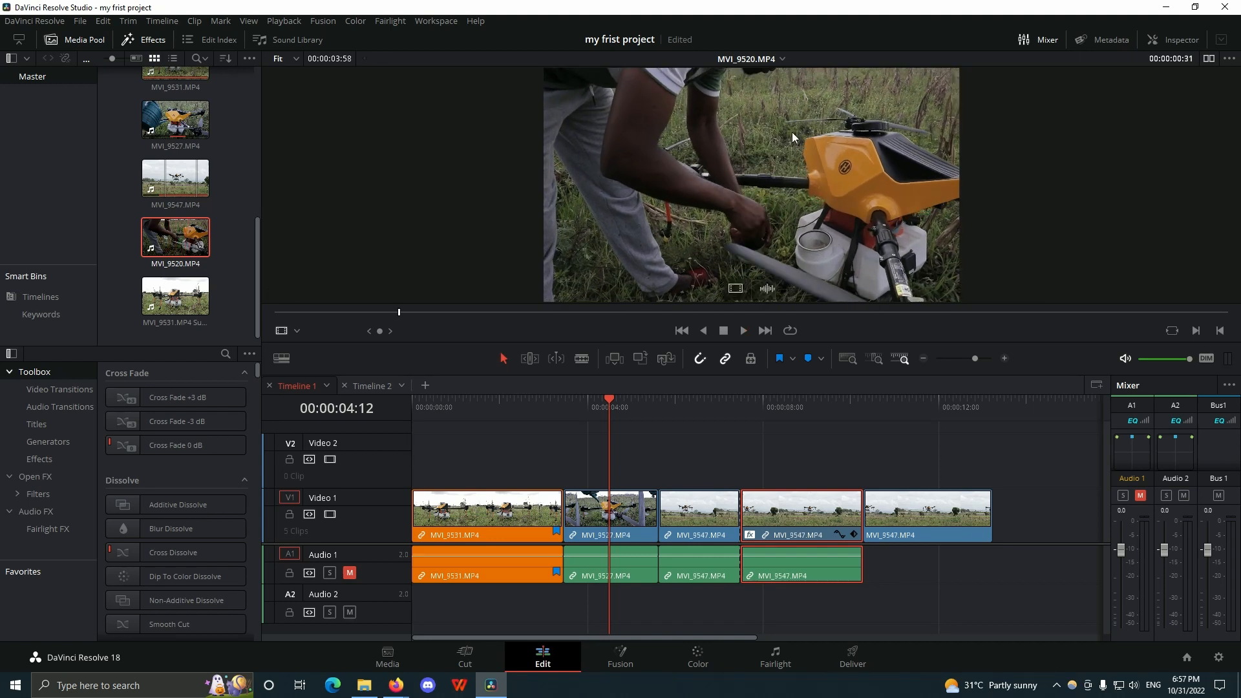